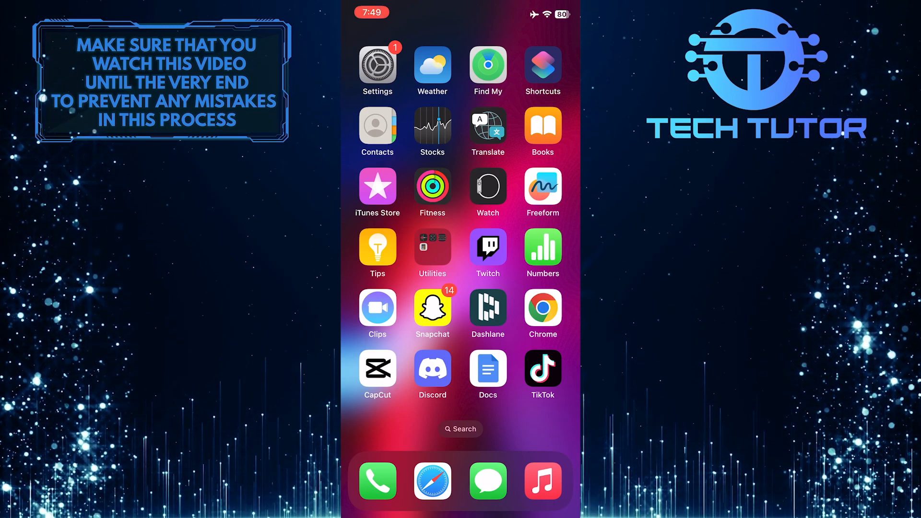
Go to Settings > Focus > Do Not Disturb
{"action": "left_click", "coordinate": [377, 65]}
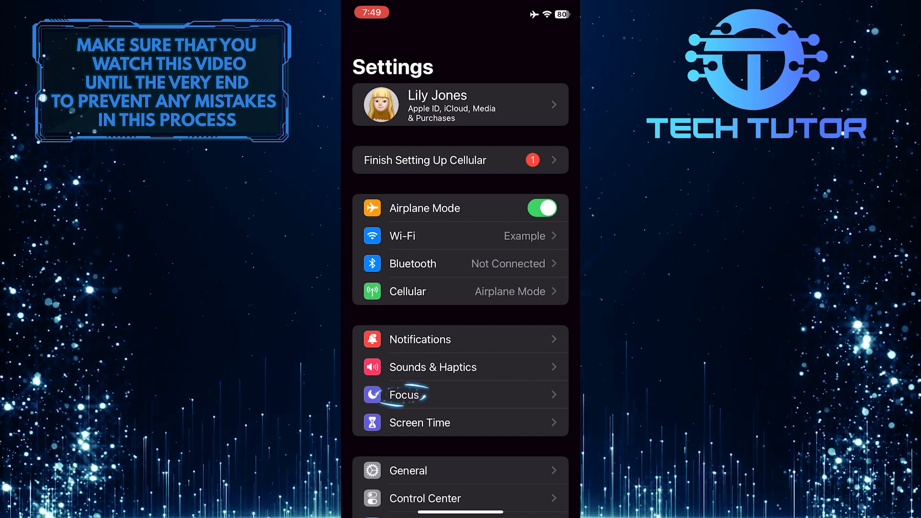
{"action": "left_click", "coordinate": [404, 394]}
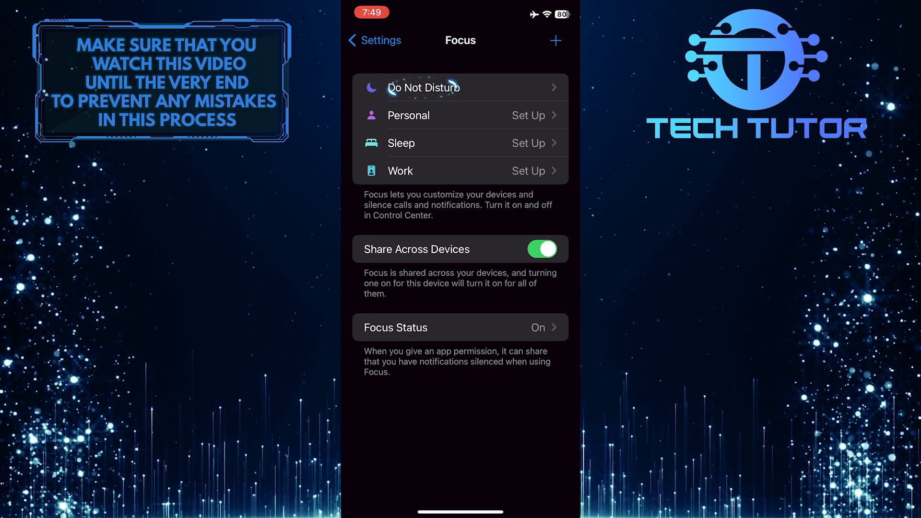
{"action": "left_click", "coordinate": [461, 87]}
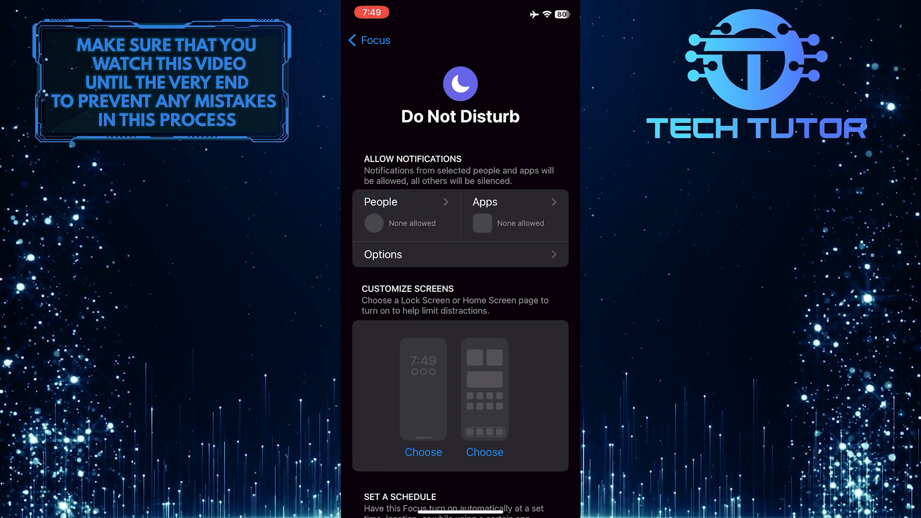
Under People, allow calls from Favorites only and turn off Allow Repeated Calls
{"action": "left_click", "coordinate": [380, 202]}
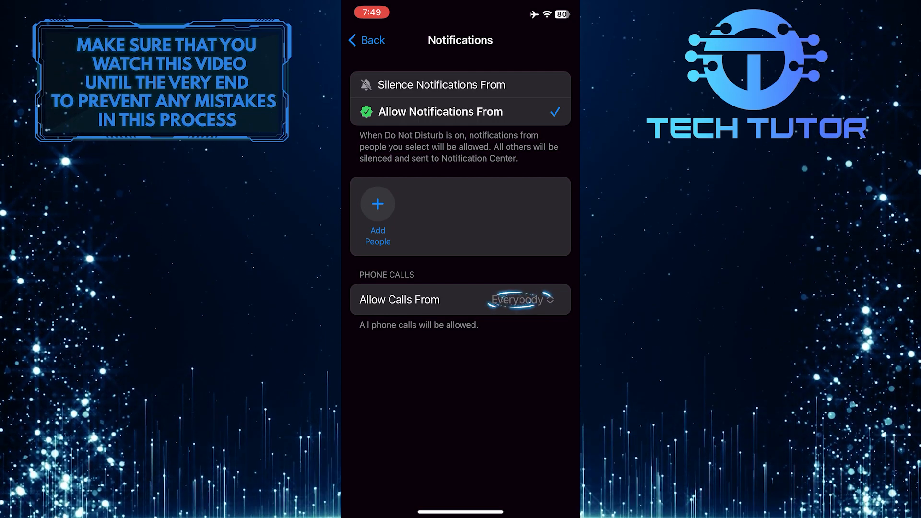
{"action": "left_click", "coordinate": [521, 299]}
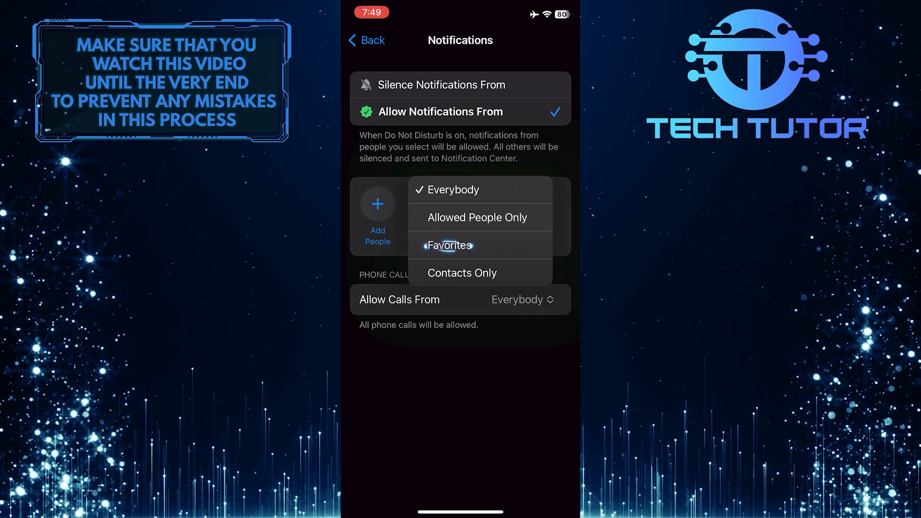
{"action": "left_click", "coordinate": [447, 245]}
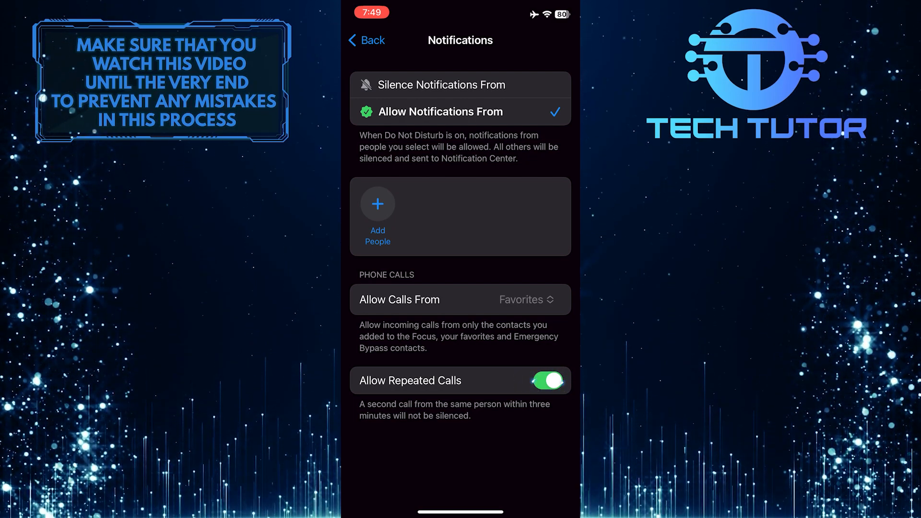
{"action": "left_click", "coordinate": [547, 380]}
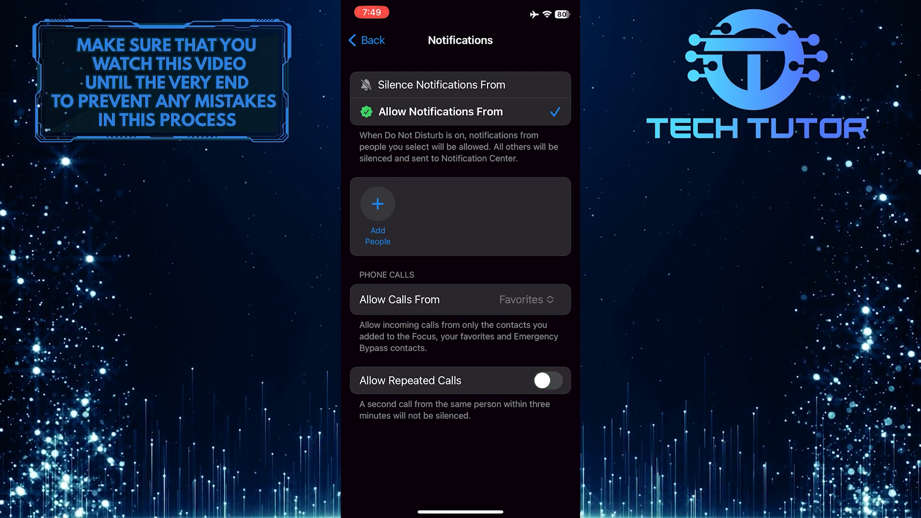
{"action": "left_click", "coordinate": [366, 40]}
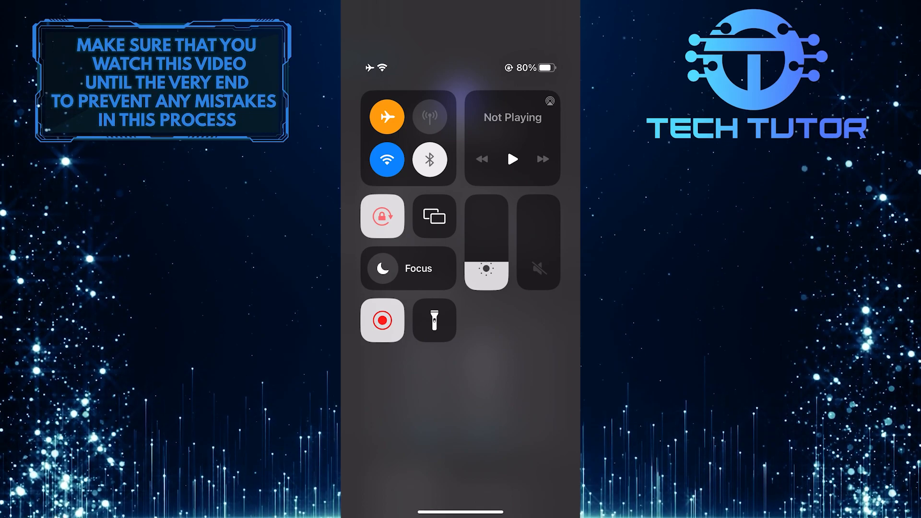
From Control Center's Focus list, turn on Do Not Disturb until tomorrow morning
{"action": "left_click", "coordinate": [408, 268]}
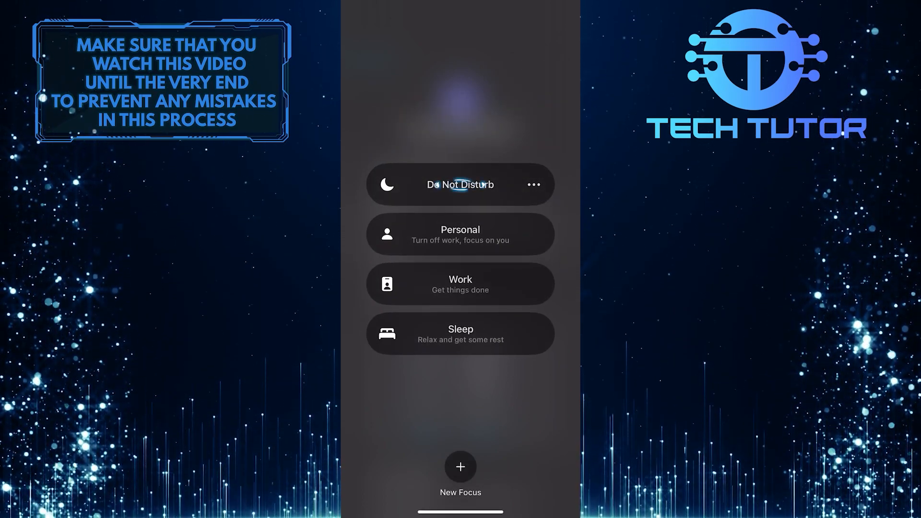
{"action": "left_click", "coordinate": [532, 184]}
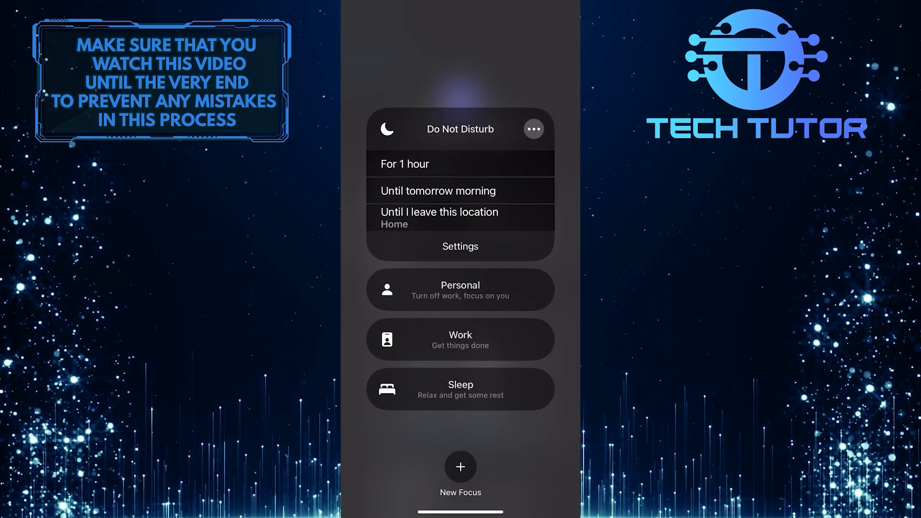
{"action": "left_click", "coordinate": [437, 190]}
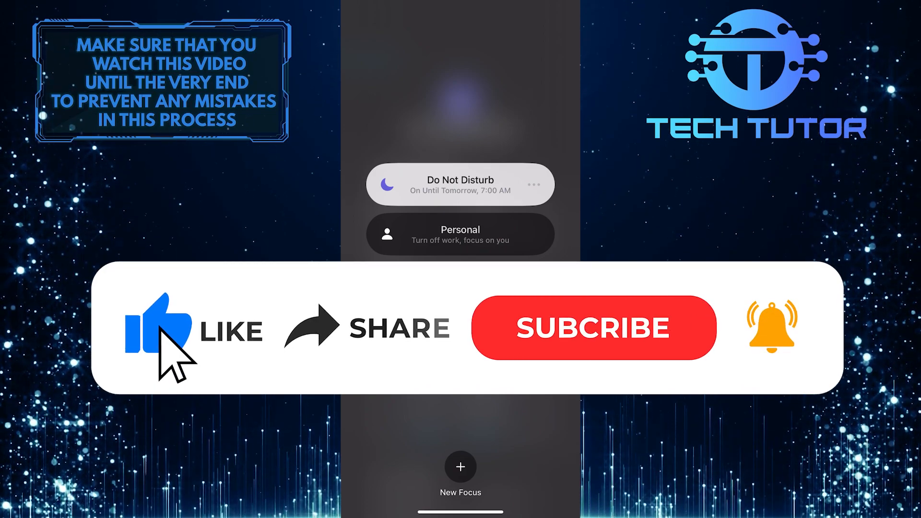
{"action": "mouse_move", "coordinate": [329, 358]}
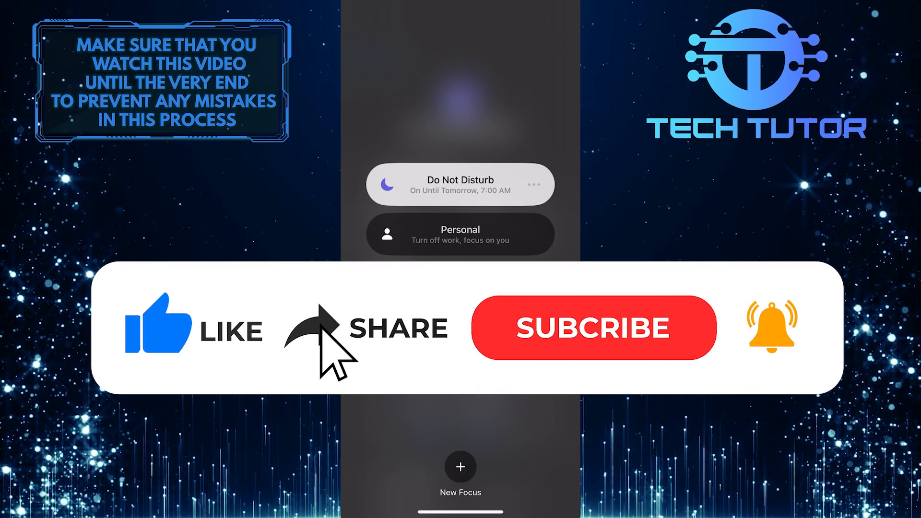